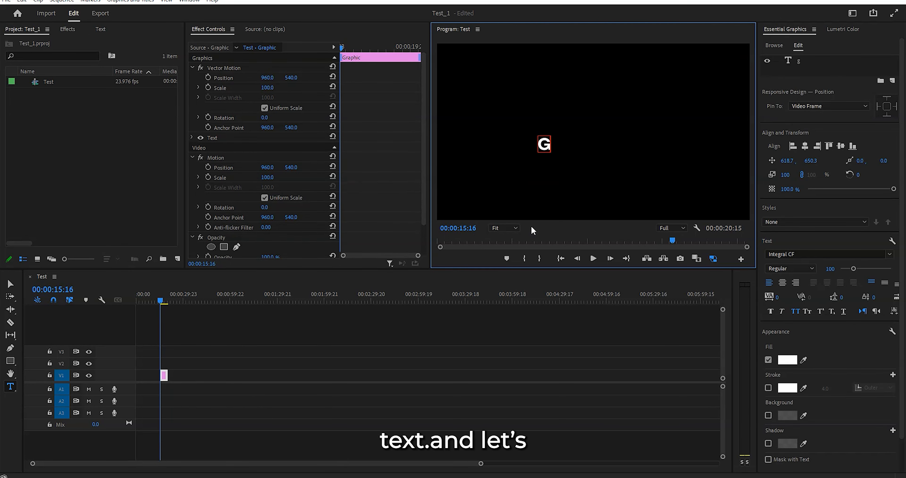
- Finish typing the GLOW title and enlarge it to fill the centre of the frame
type("LOW")
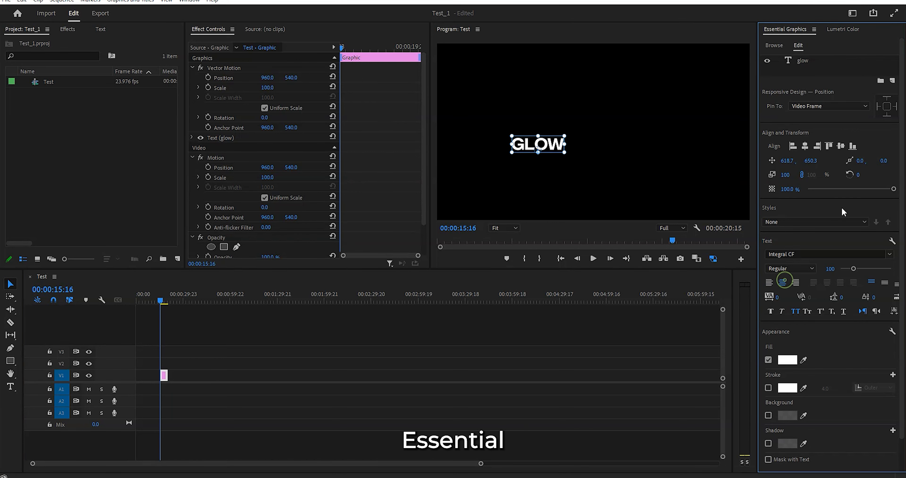
left_click_drag(536, 143, 593, 144)
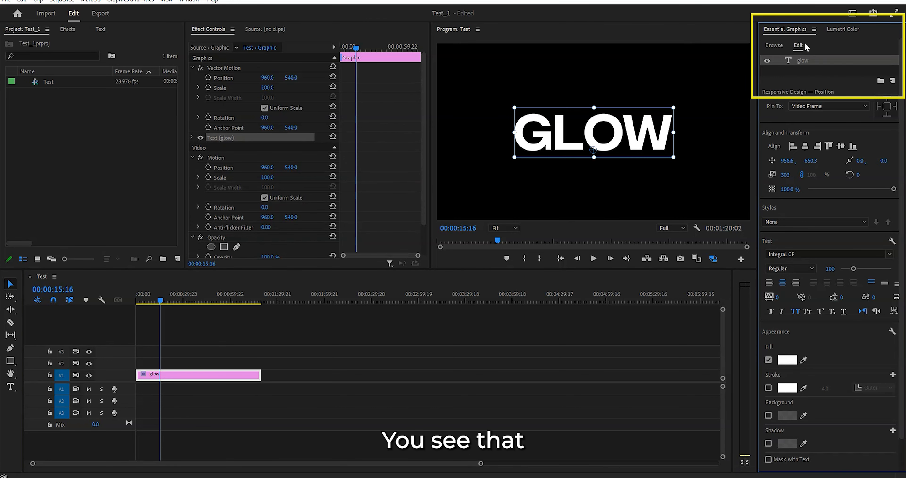
mouse_move(813, 74)
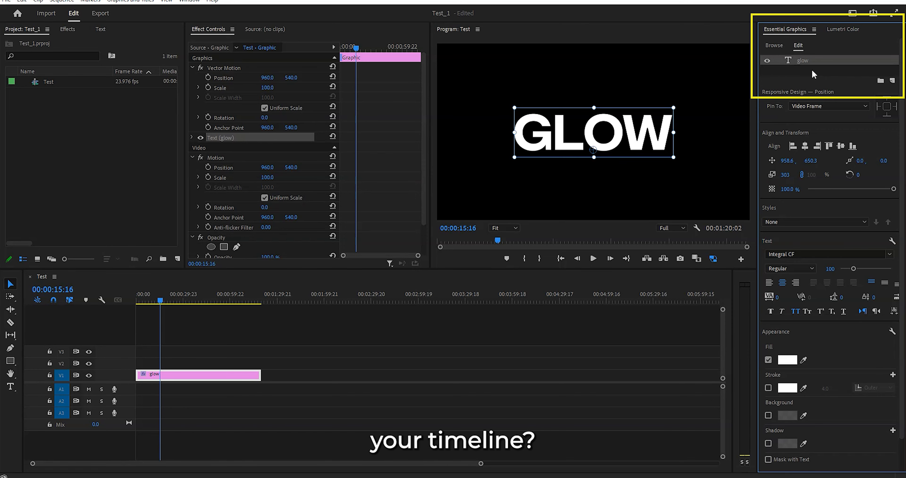
- Duplicate the GLOW text layer so the graphic holds two identical layers
right_click(803, 60)
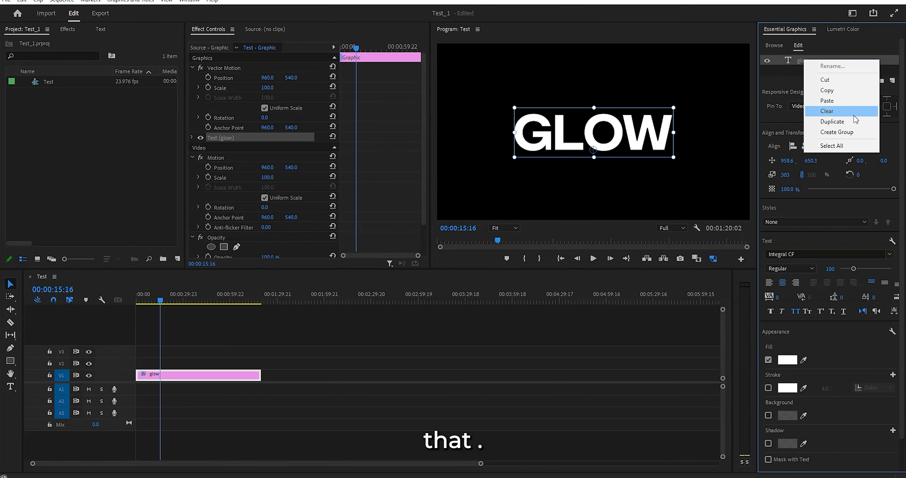
left_click(831, 122)
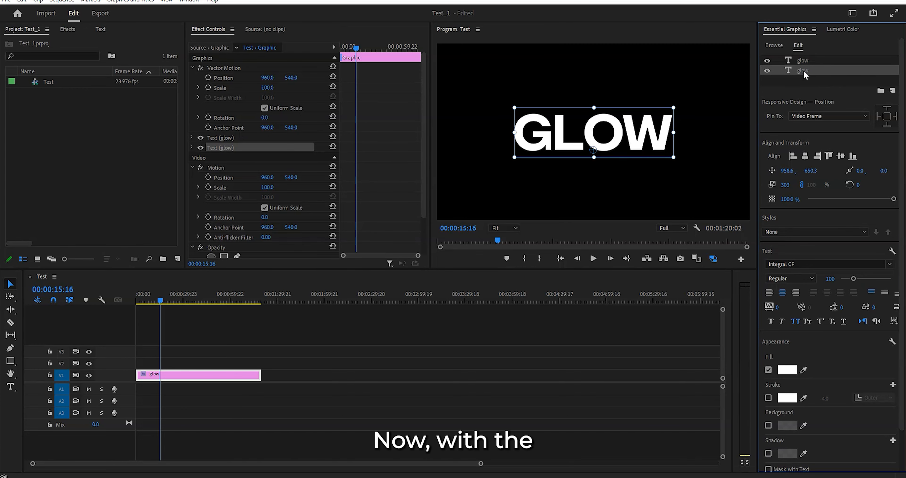
mouse_move(458, 159)
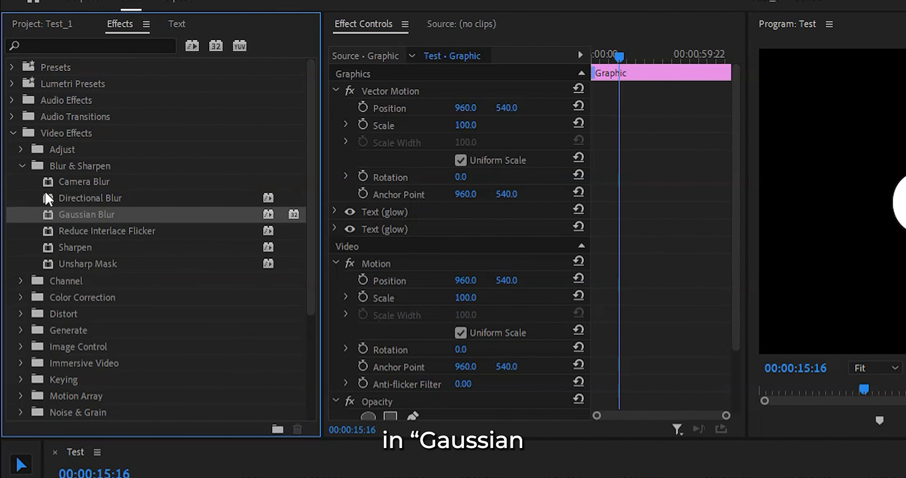
mouse_move(100, 224)
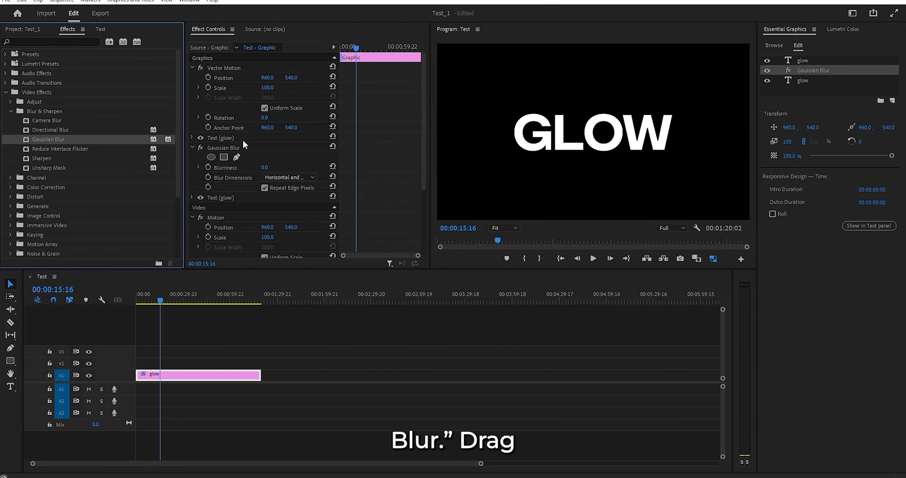
- Apply Gaussian Blur to one GLOW layer and raise Blurriness to a heavy soft halo
scroll("down", 3)
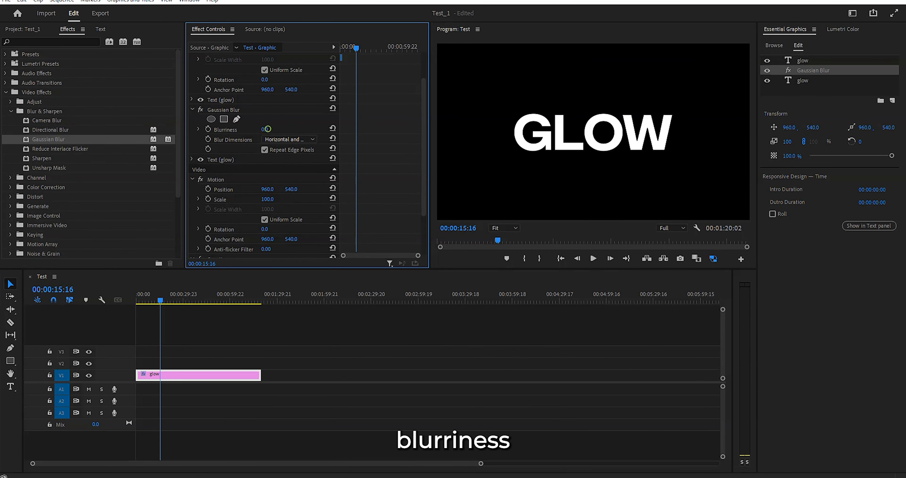
type("209.0")
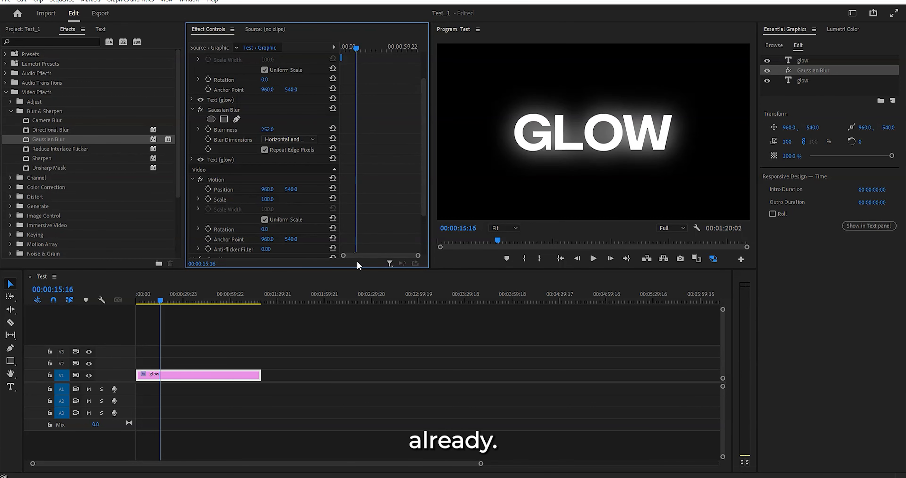
mouse_move(257, 226)
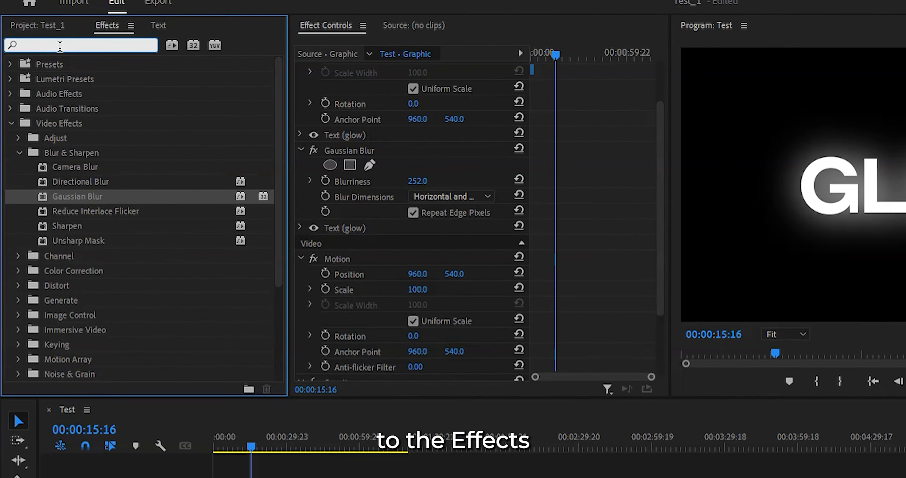
- Add a Tint effect to the blurred layer with Map White To set to teal
type("tint")
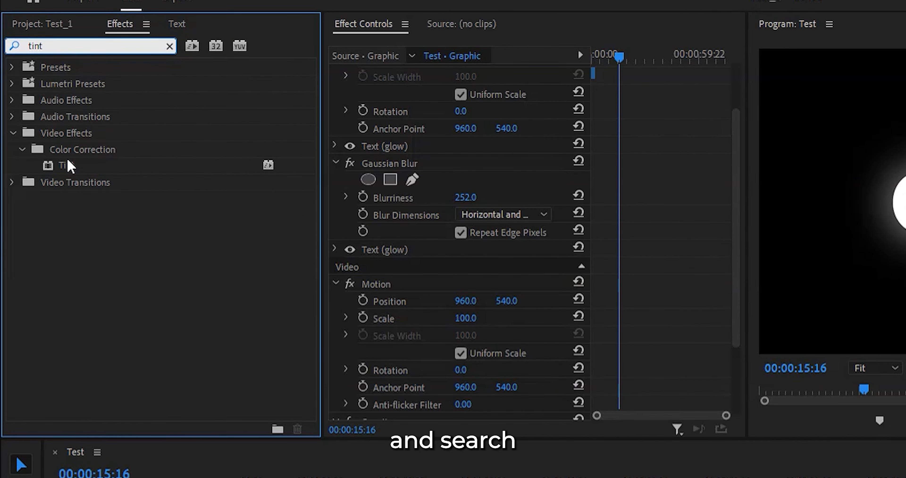
left_click(66, 165)
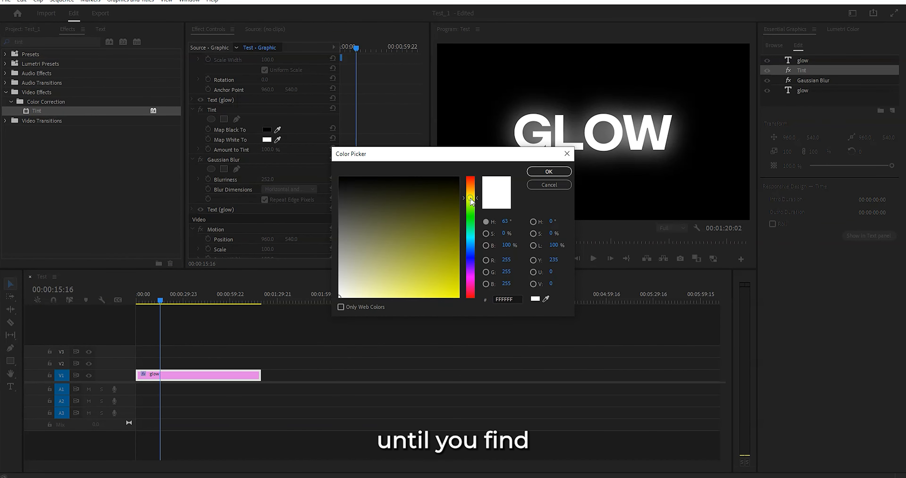
left_click(548, 171)
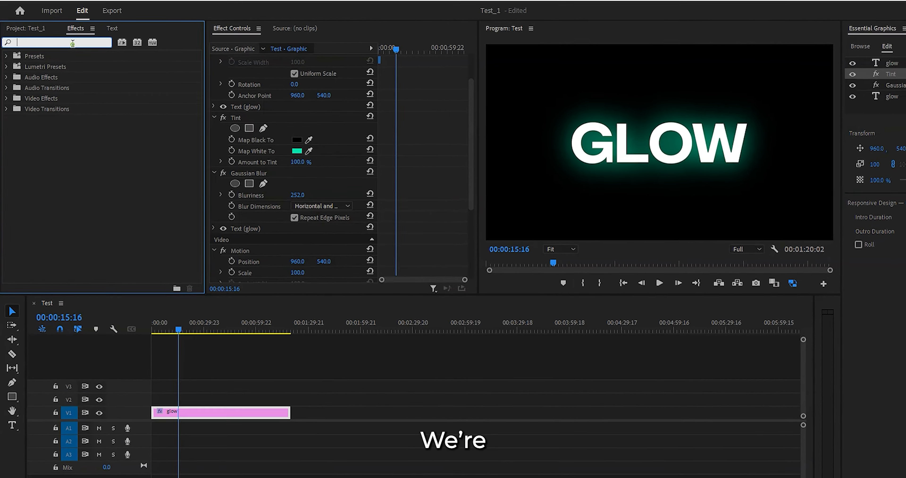
- Add the VR Glow effect to the blurred, tinted layer to intensify the halo
type("glow")
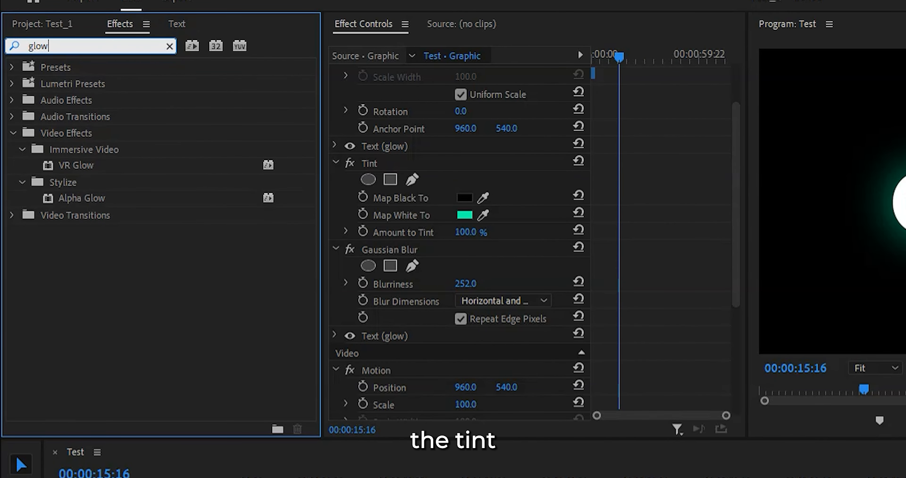
mouse_move(173, 212)
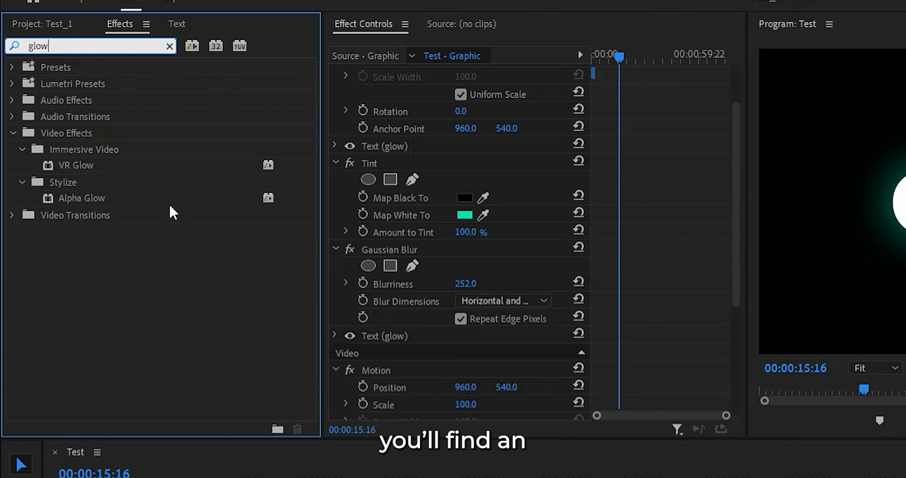
left_click(75, 165)
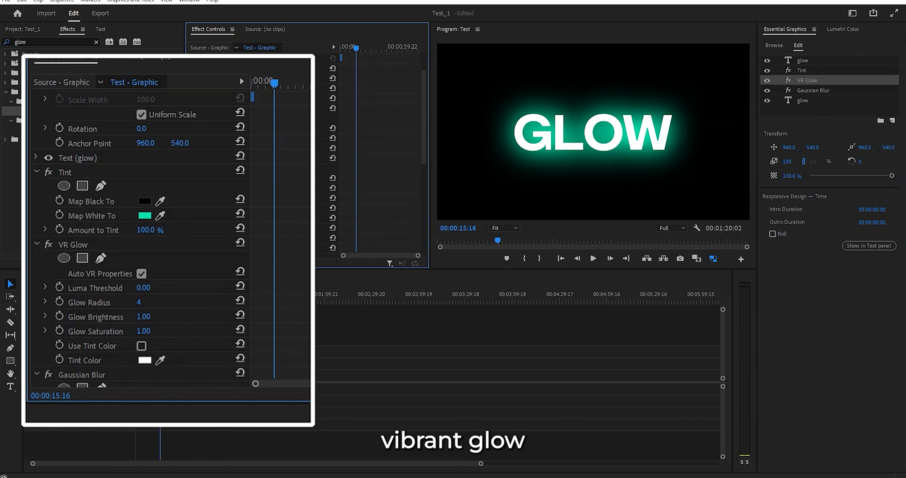
- Widen the VR Glow radius to 95 and bring up the Map White To colour
left_click_drag(139, 301, 147, 292)
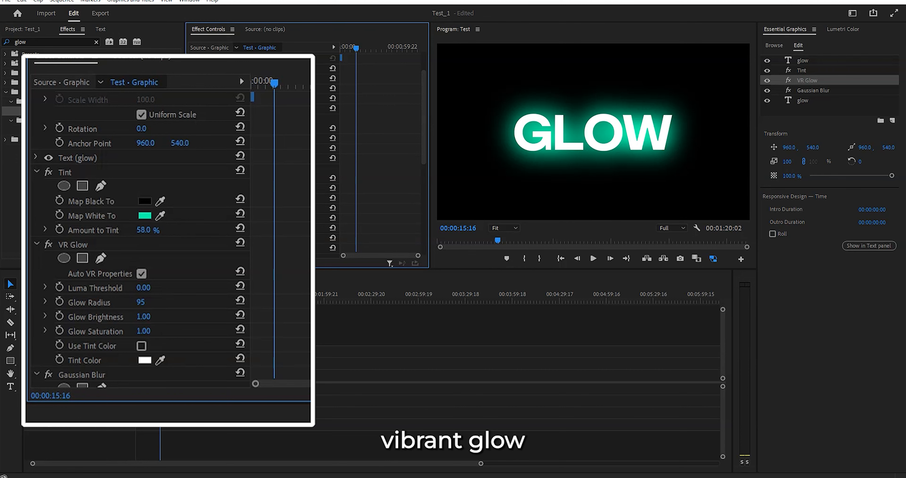
type("0.0")
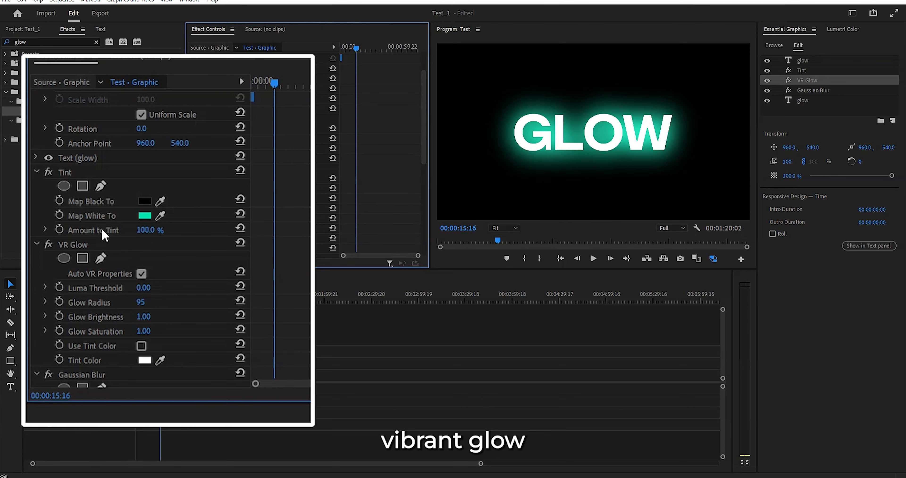
left_click(145, 215)
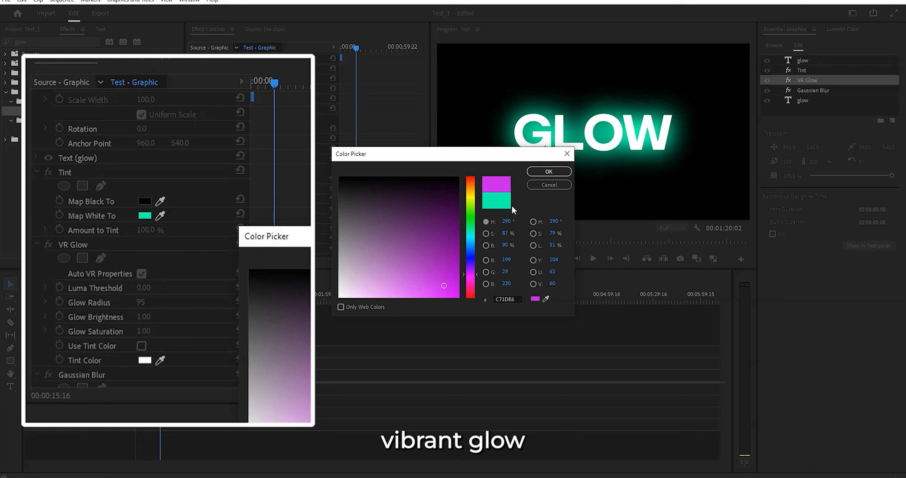
- Set the tint's white to purple C71DE6, then leave it unchanged on a second look
left_click(548, 171)
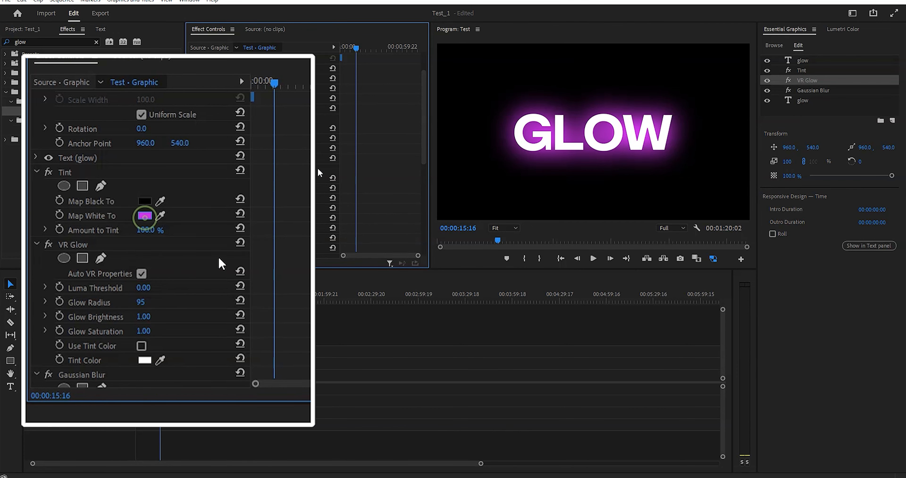
left_click(144, 216)
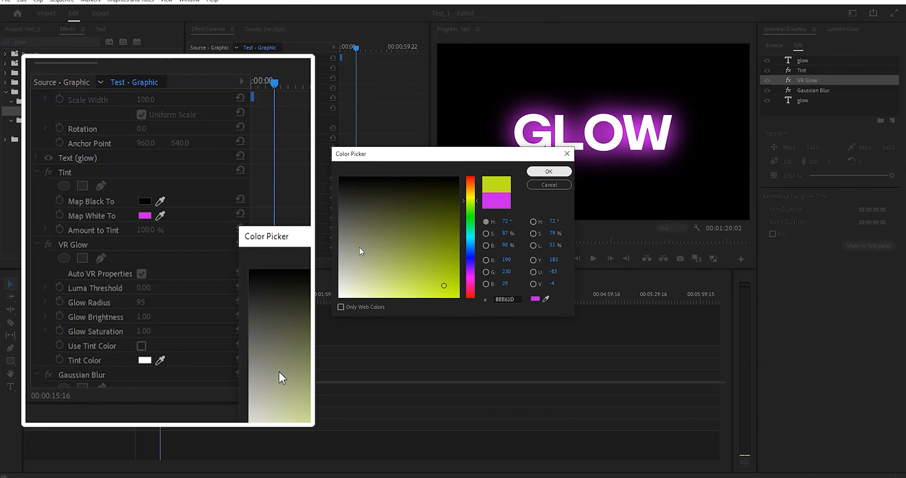
left_click(548, 171)
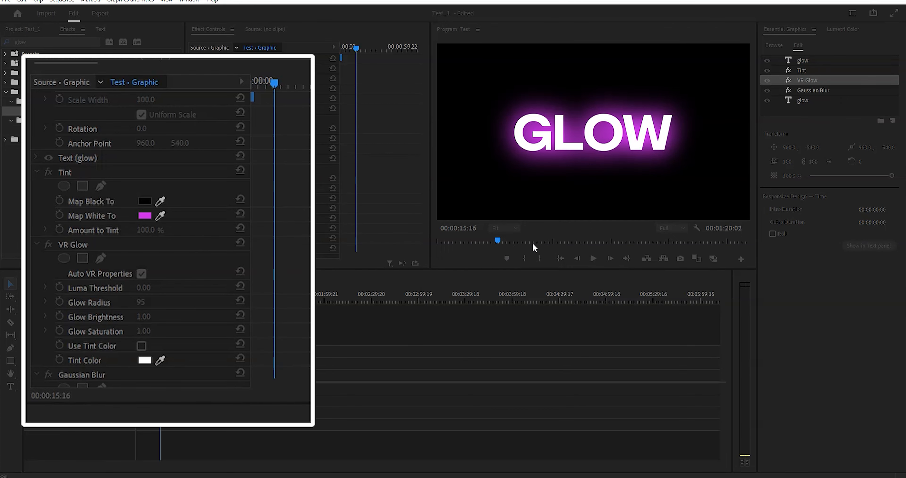